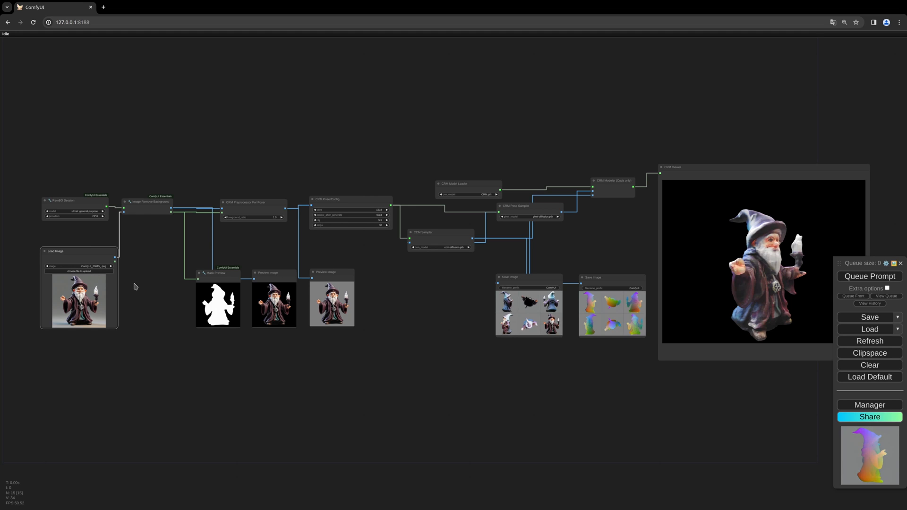
mouse_move(111, 290)
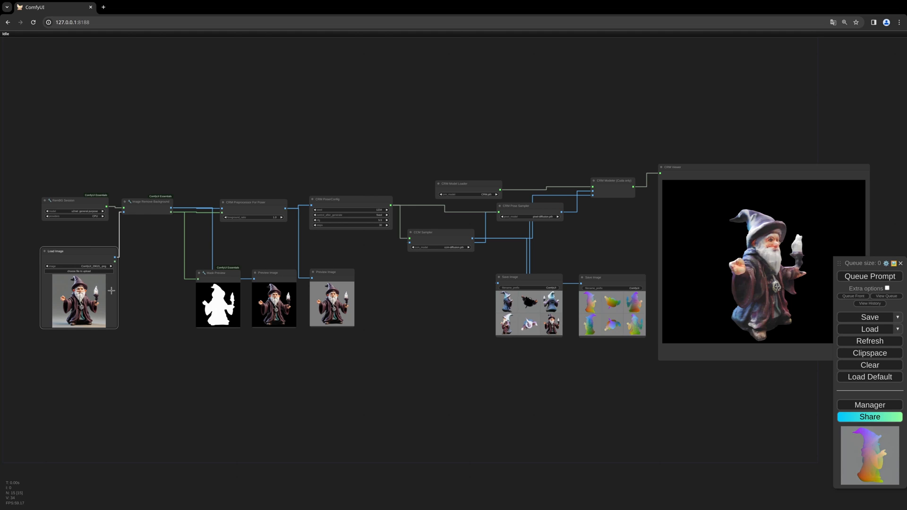
mouse_move(429, 272)
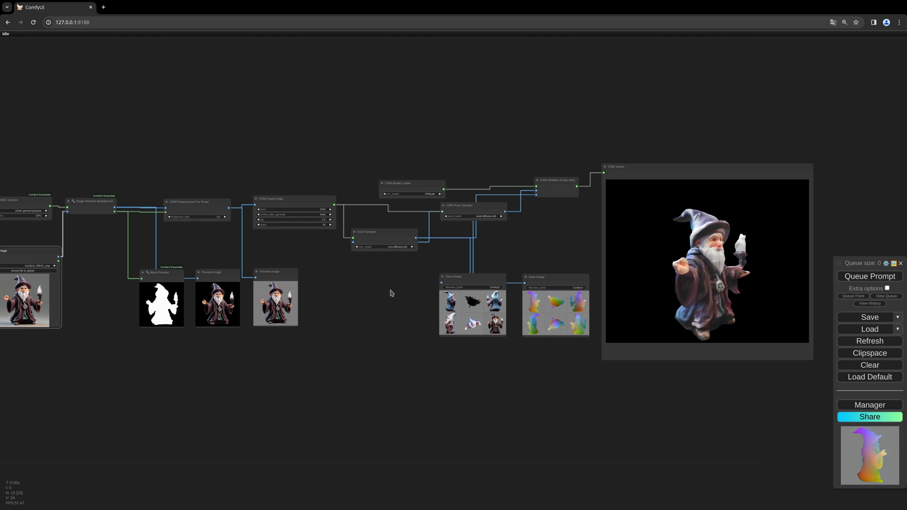
mouse_move(544, 249)
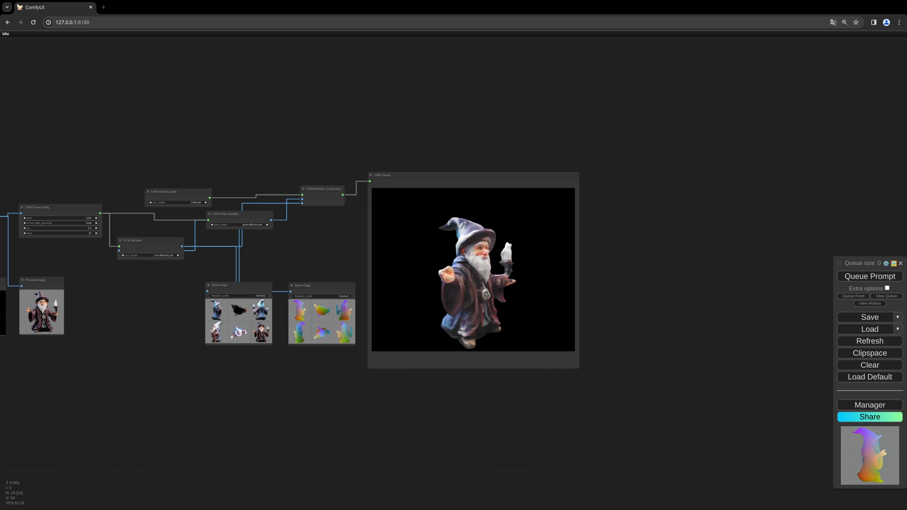
mouse_move(648, 116)
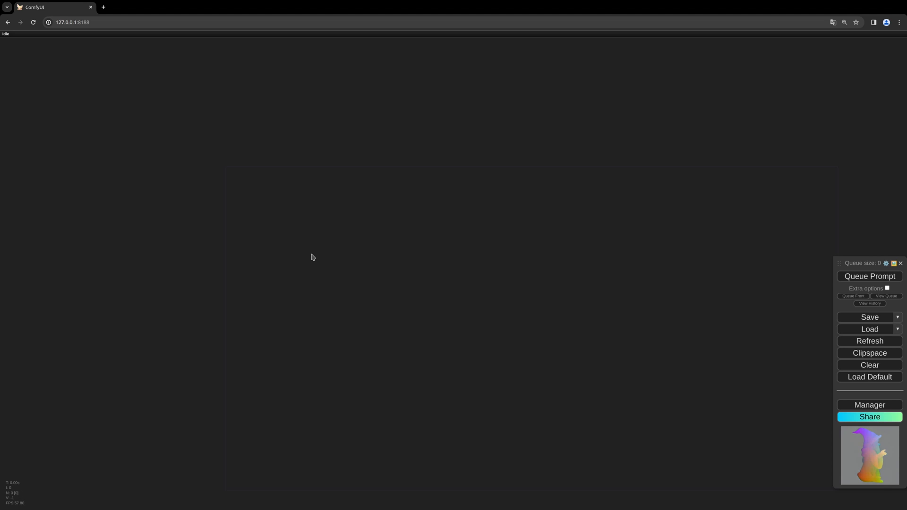
Step: Add a Load Image node holding the wizard figurine picture on the empty canvas
double_click(310, 257)
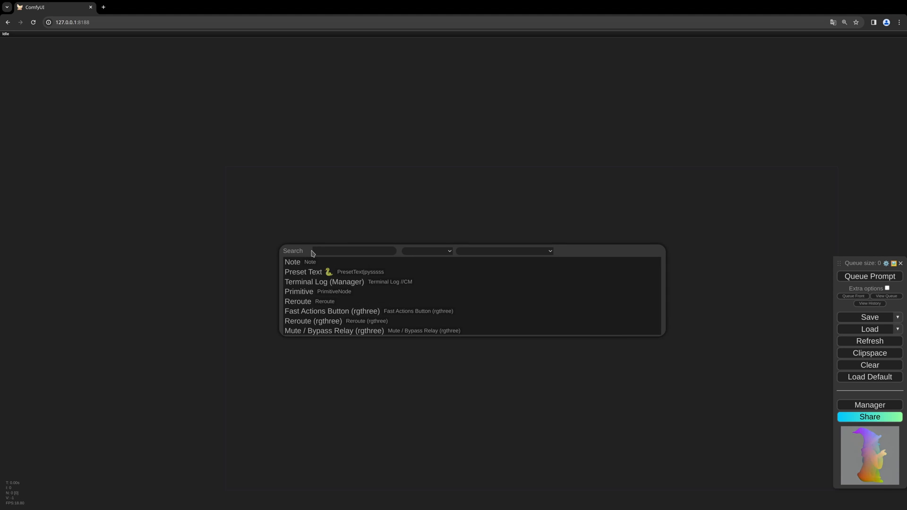
text(load image)
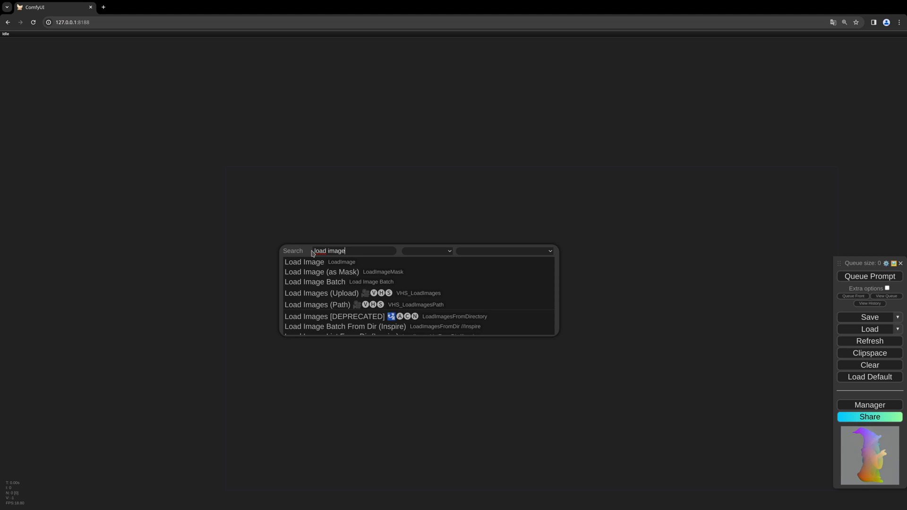
click(304, 261)
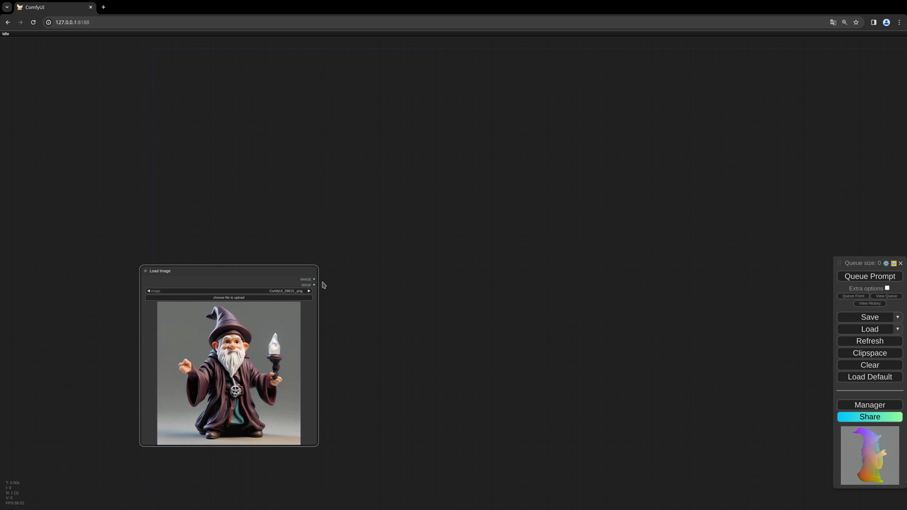
mouse_move(316, 280)
text(image r)
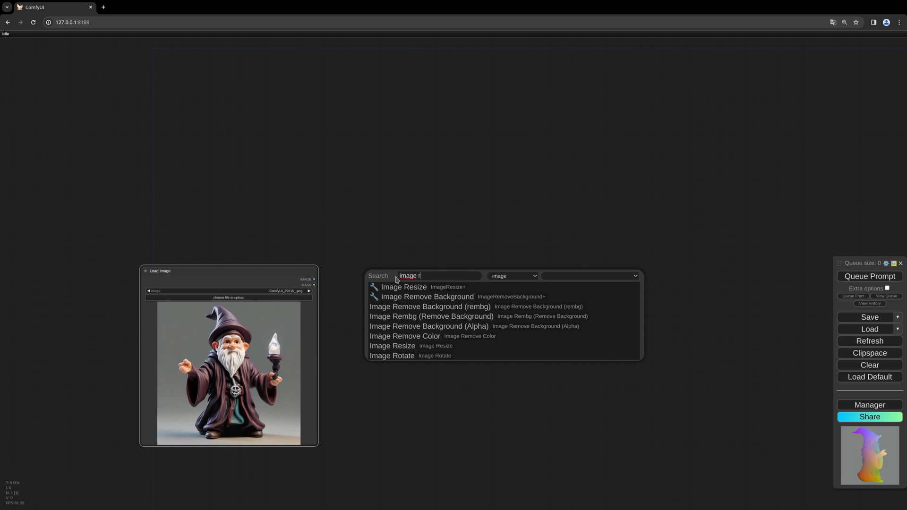
Step: Wire the wizard image into an Image Remove Background node fed by a RemBG Session node
text(em)
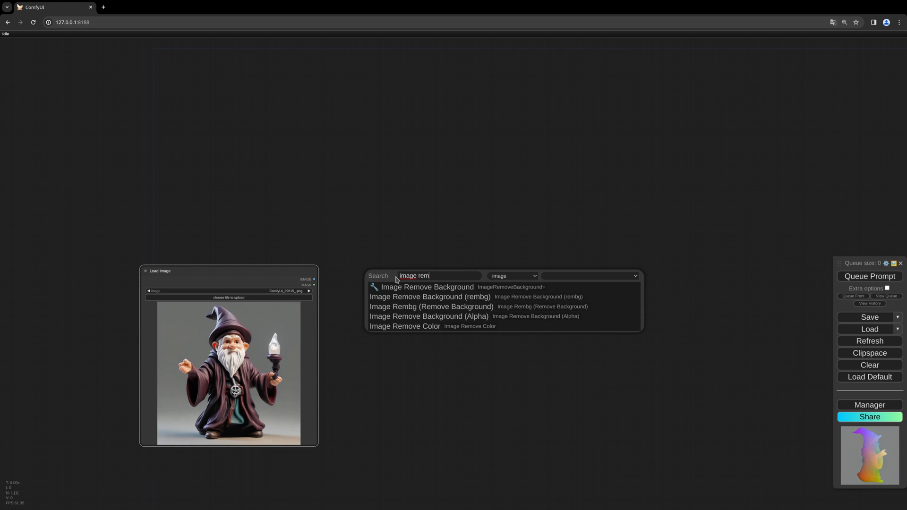
click(427, 287)
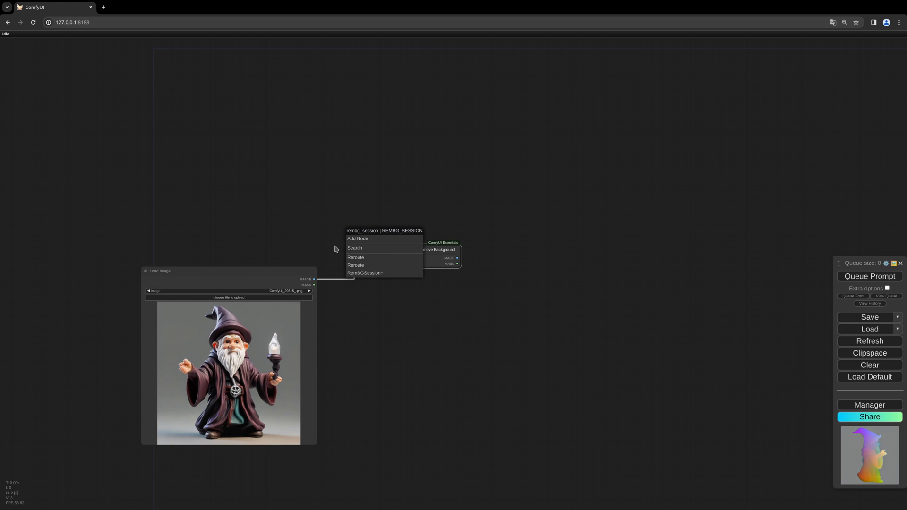
mouse_move(358, 238)
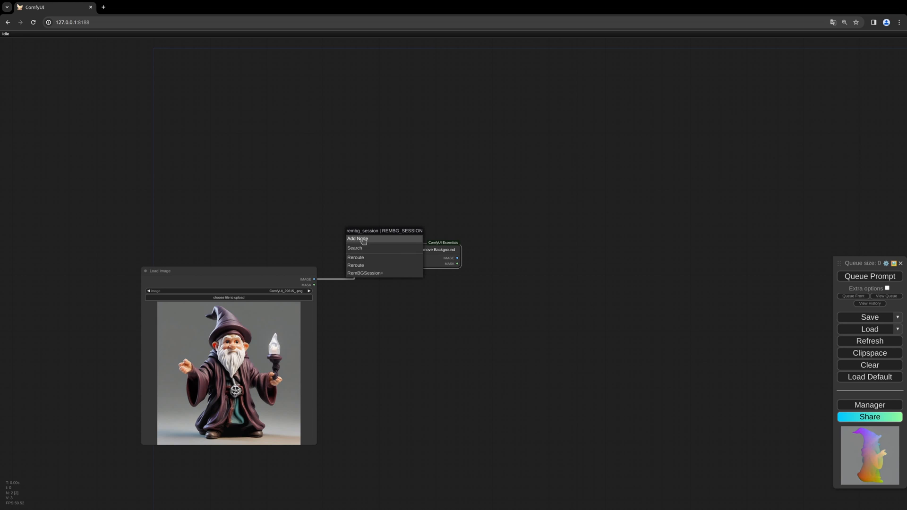
click(354, 248)
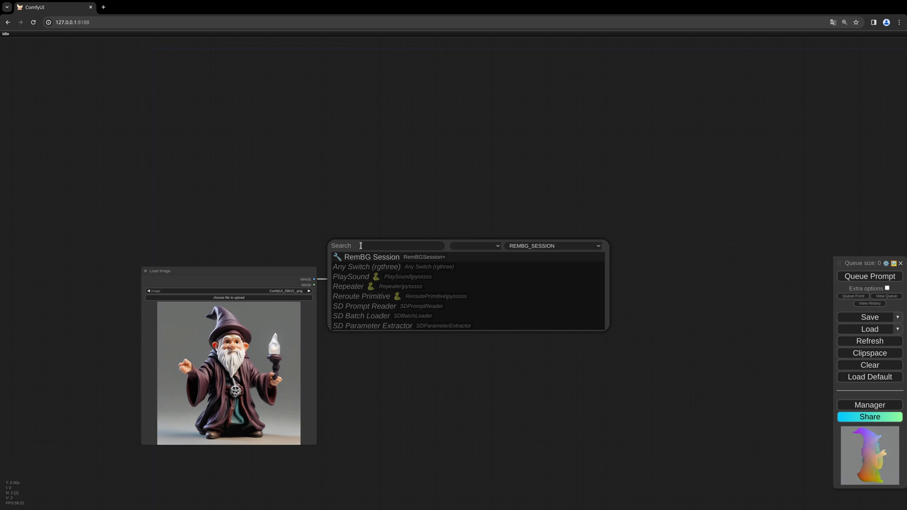
text(rembg)
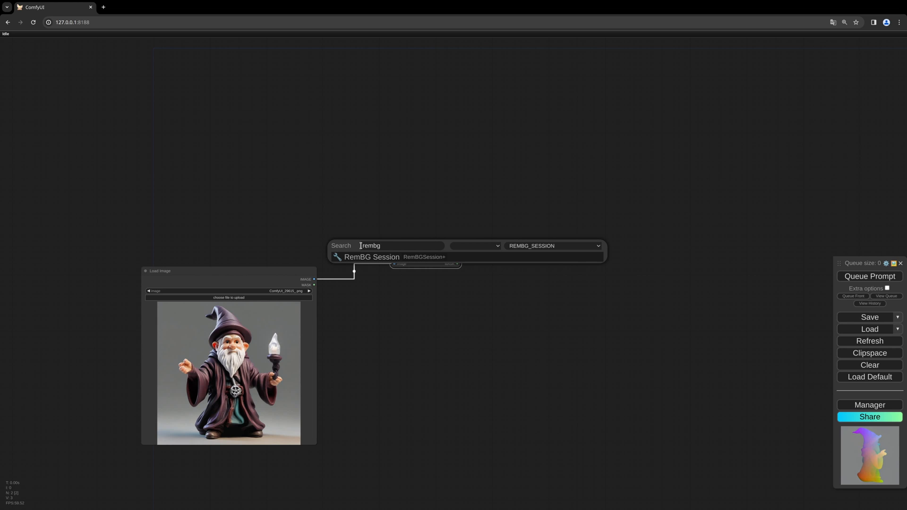
click(371, 256)
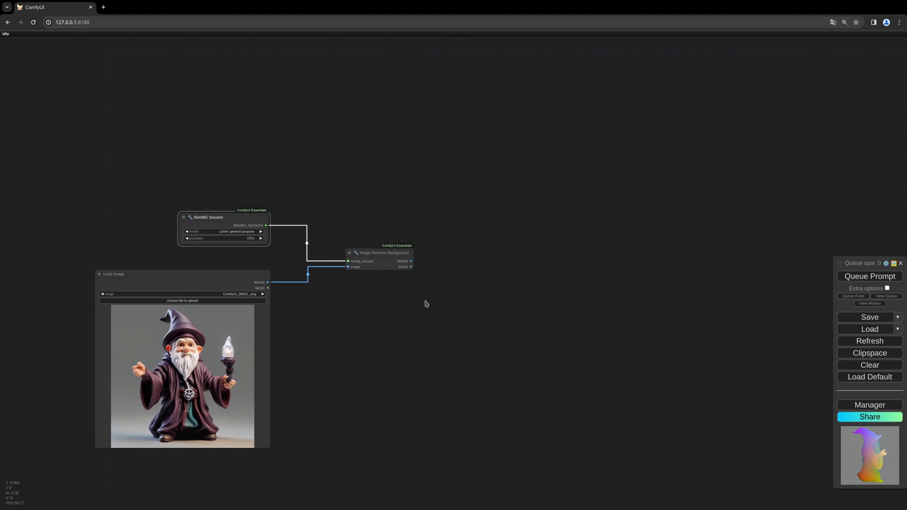
mouse_move(413, 290)
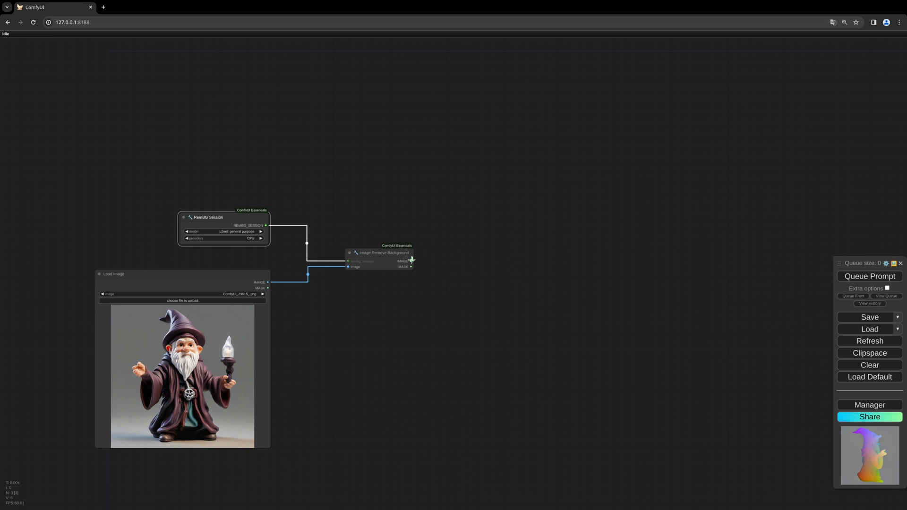
Step: Feed the cut-out image and mask into a CRM Preprocessor For Poser node
click(411, 261)
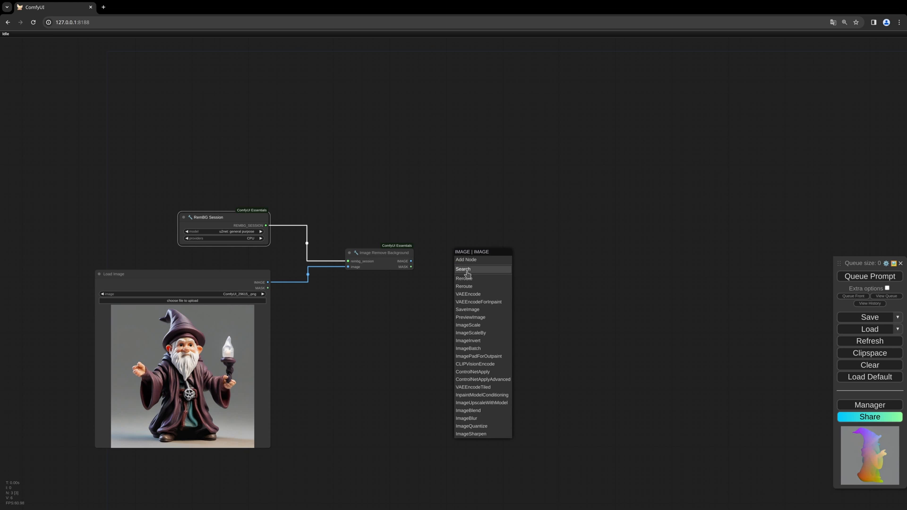
click(463, 269)
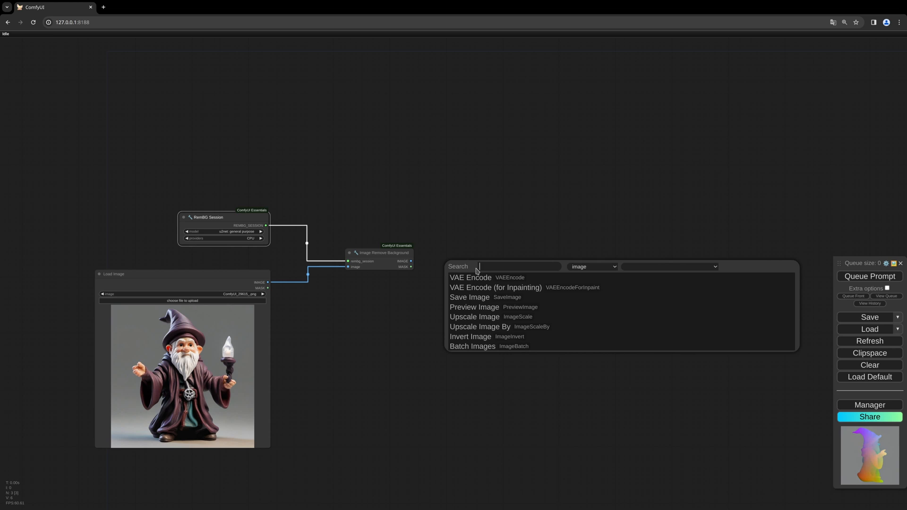
text(cr)
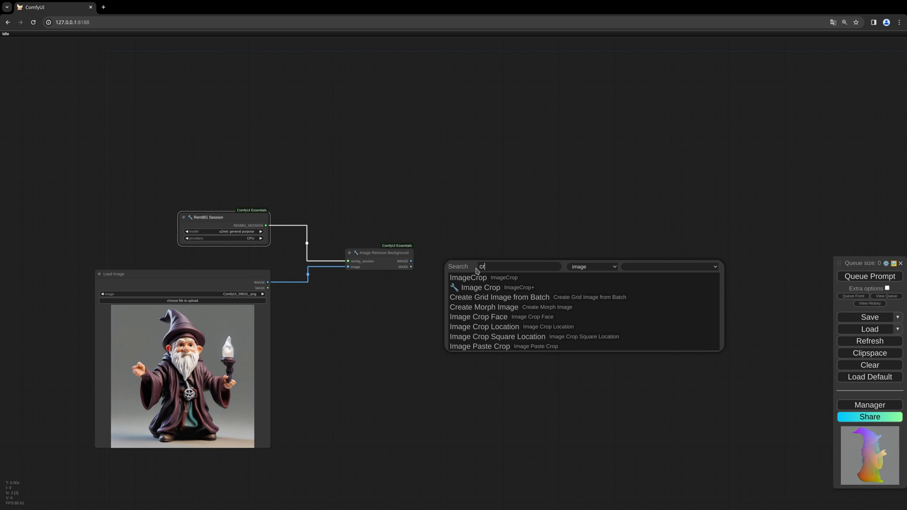
click(467, 277)
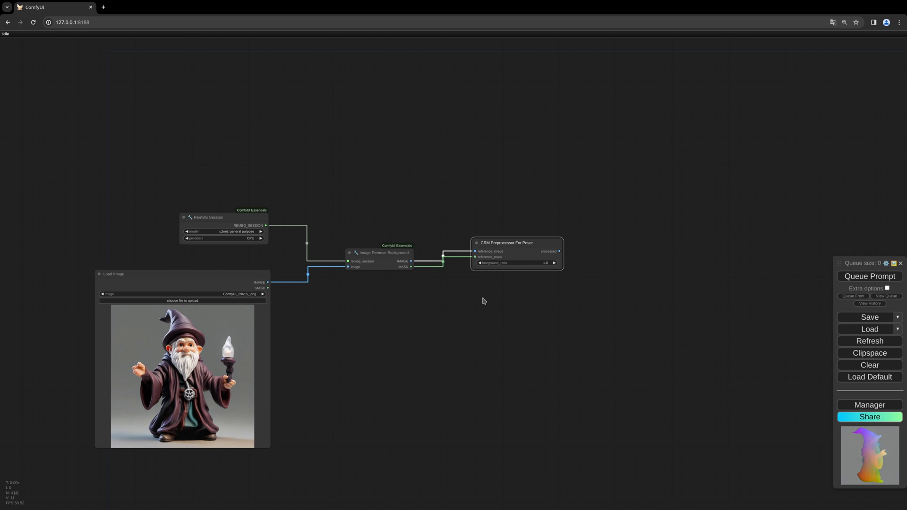
mouse_move(413, 274)
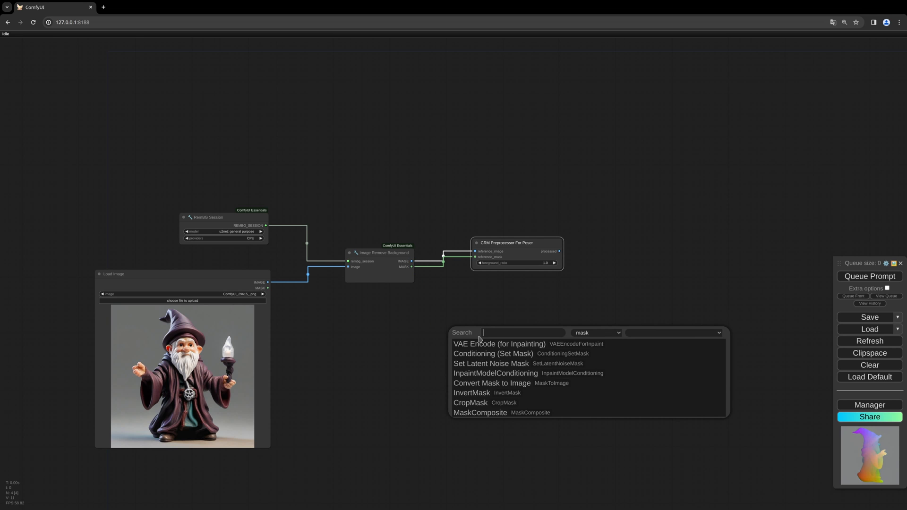
Step: Attach a Mask Preview to the mask and a Preview Image to the processed output
text(preview)
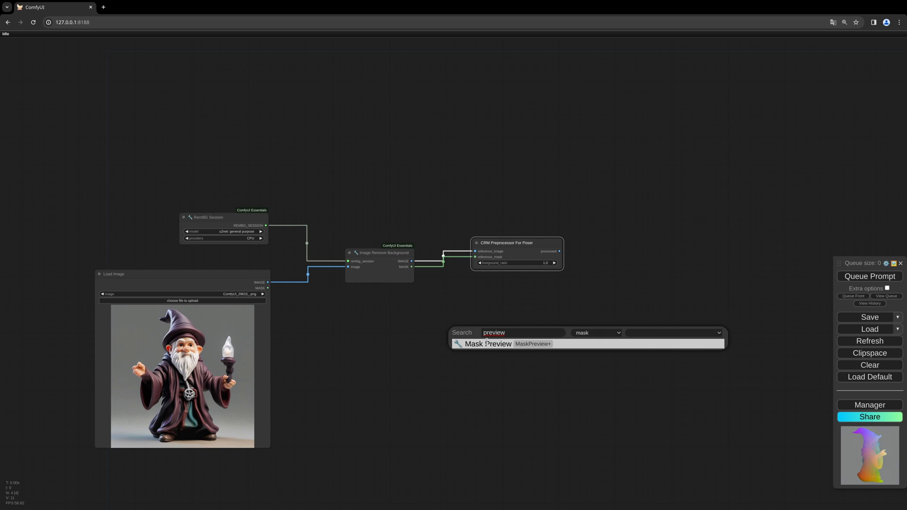
click(488, 344)
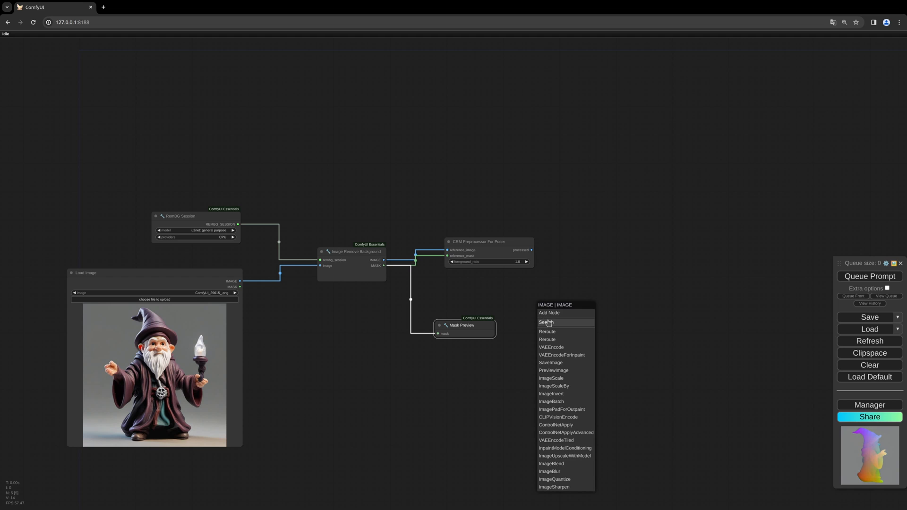
mouse_move(558, 380)
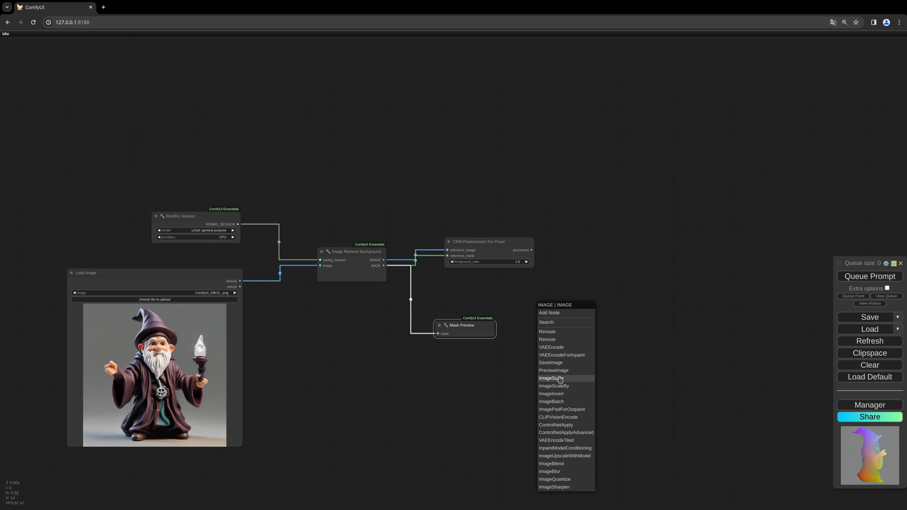
click(552, 370)
text(crm)
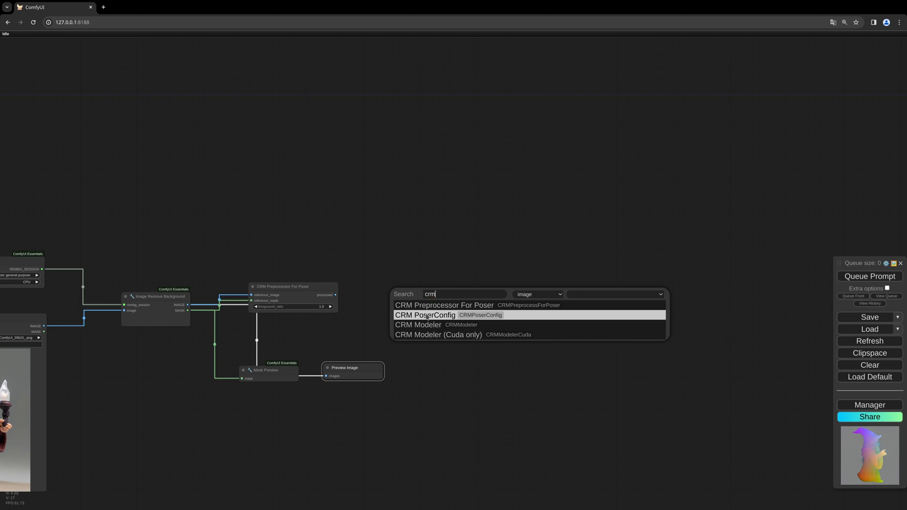
Step: Add a CRM PoserConfig node taking the preprocessor's processed image
click(425, 315)
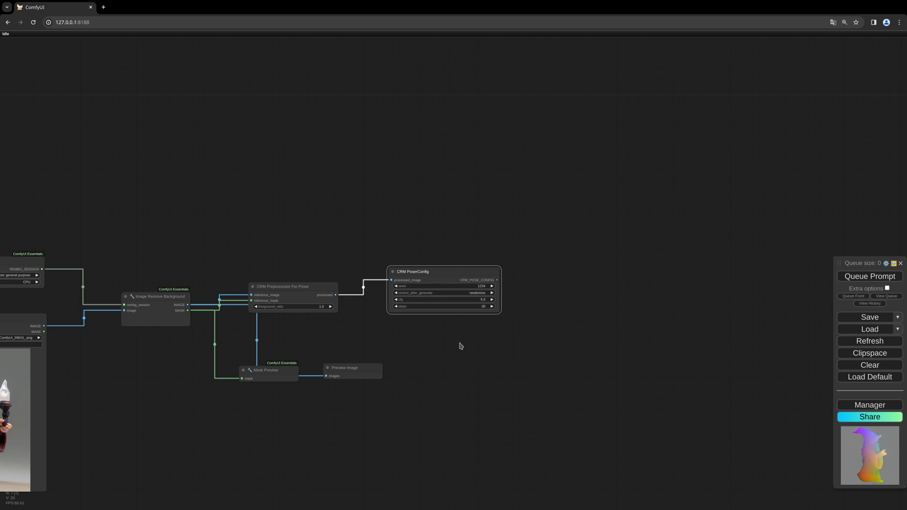
mouse_move(467, 335)
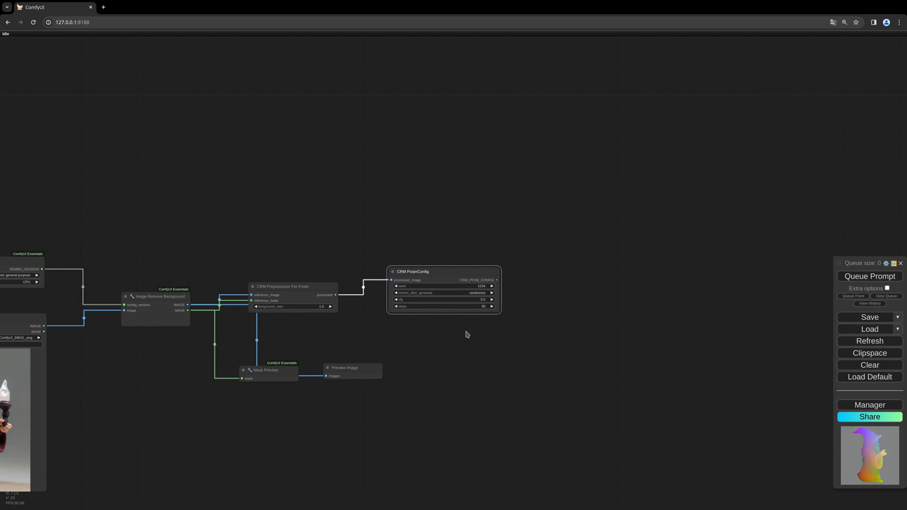
mouse_move(590, 297)
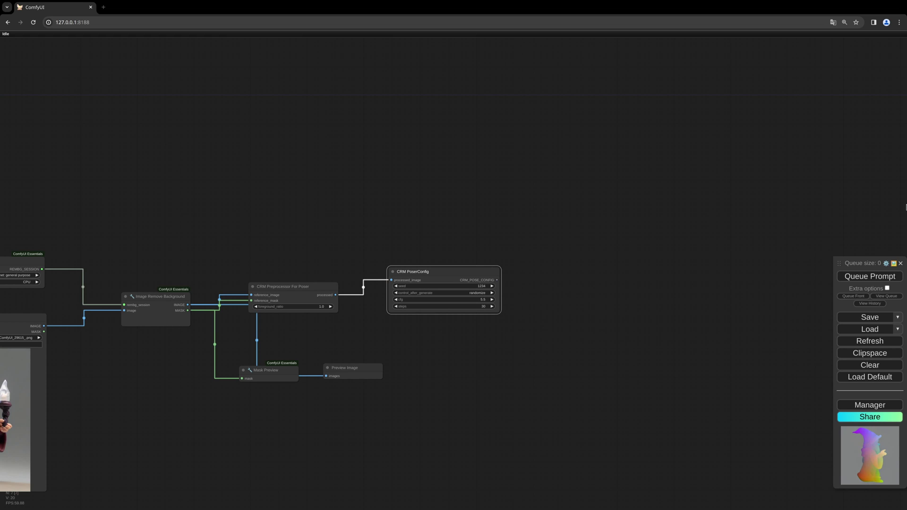
mouse_move(315, 290)
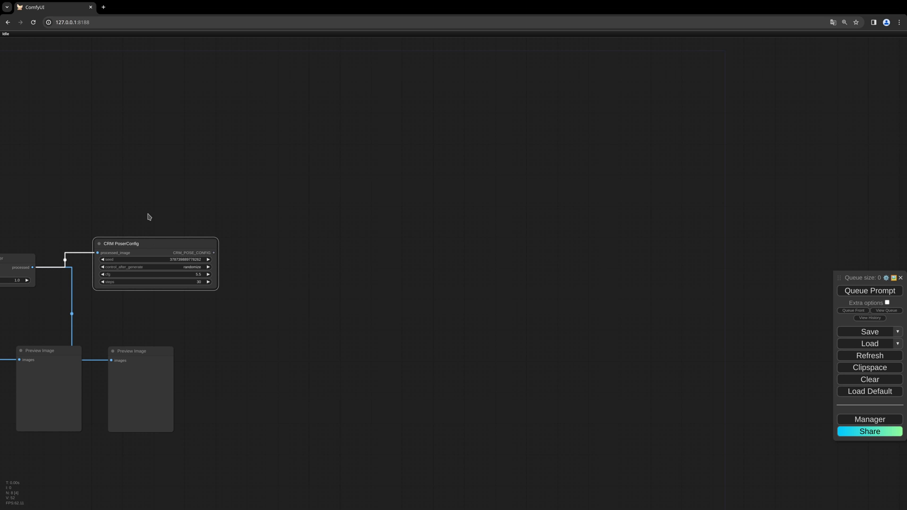
mouse_move(168, 289)
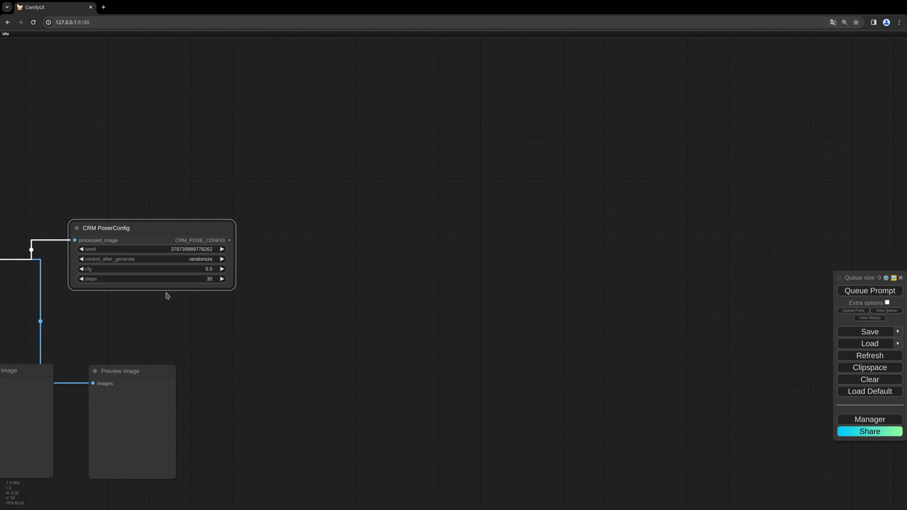
mouse_move(231, 250)
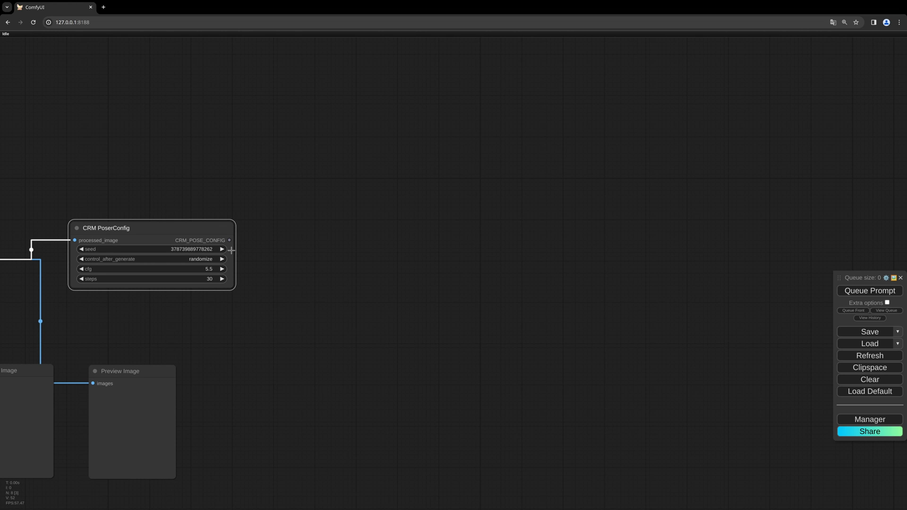
mouse_move(338, 219)
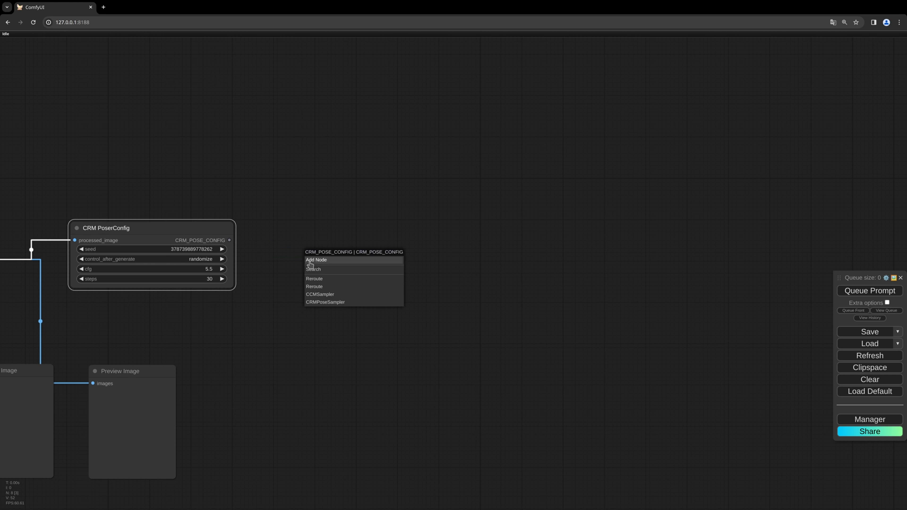
Step: Chain a CRM Pose Sampler with pixel-diffusion.pth and a CCM Sampler with ccm-diffusion.pth after the pose config
click(325, 302)
text(ccm)
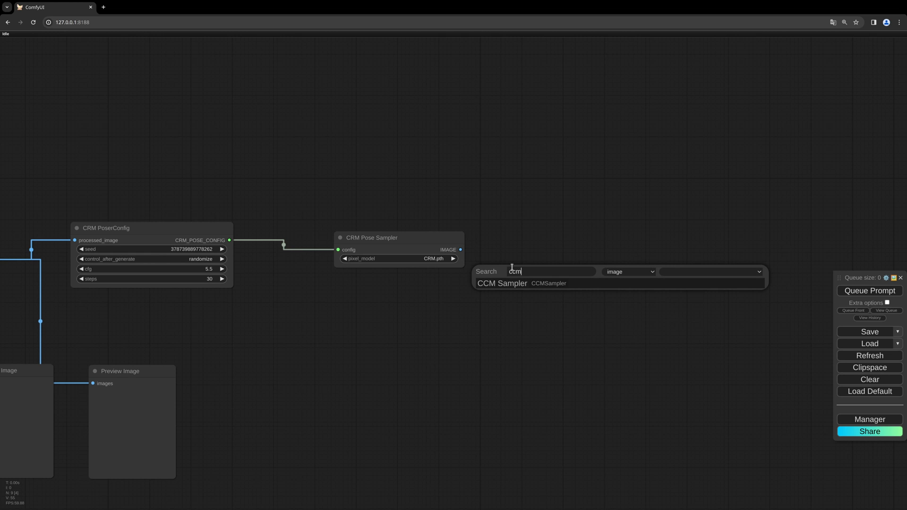
click(501, 283)
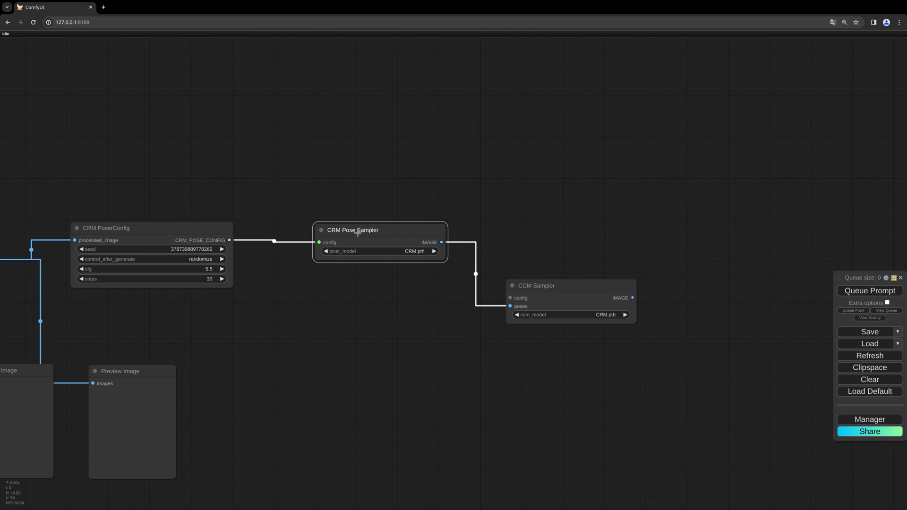
mouse_move(584, 285)
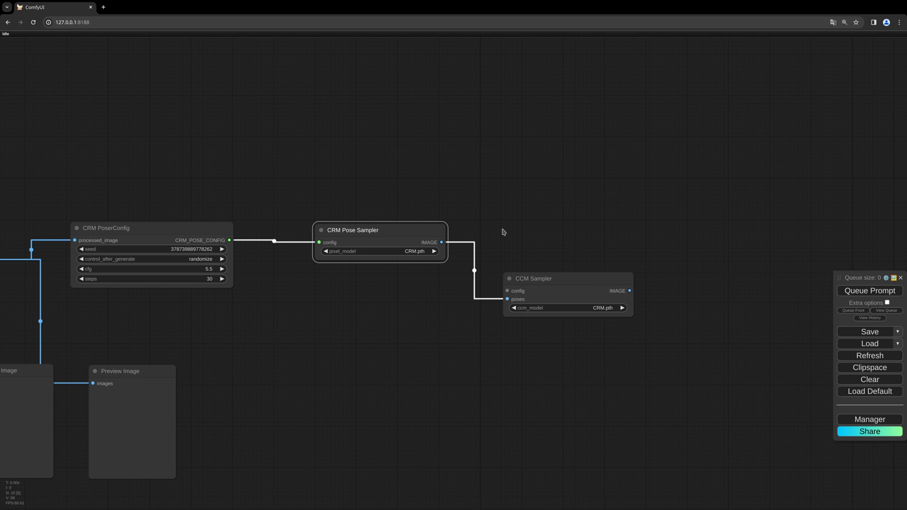
mouse_move(409, 255)
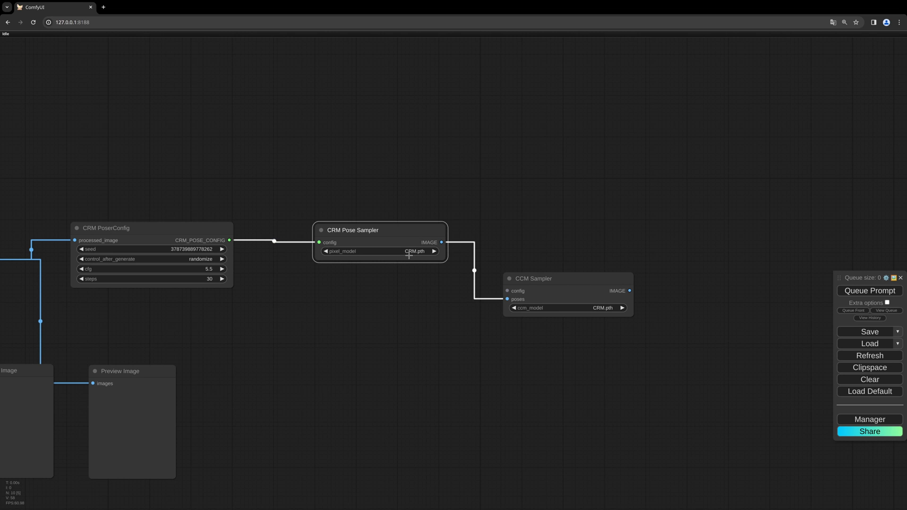
click(405, 251)
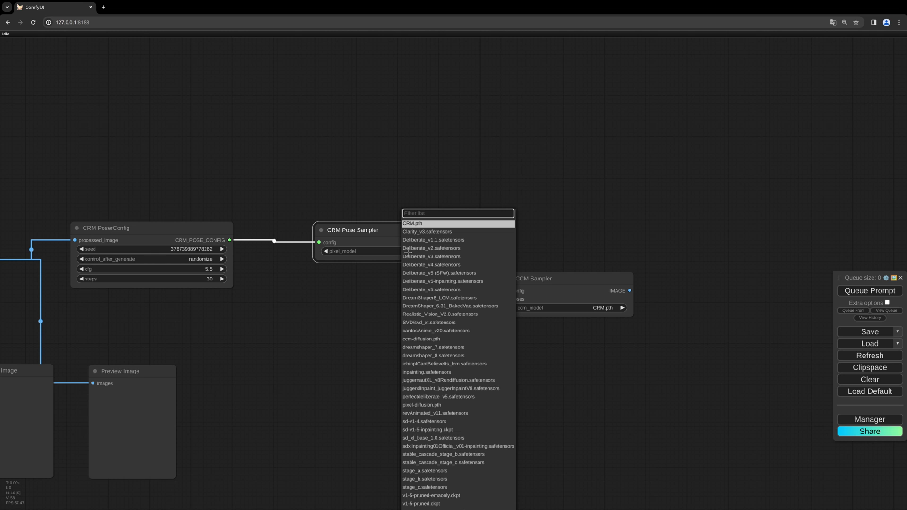
mouse_move(454, 322)
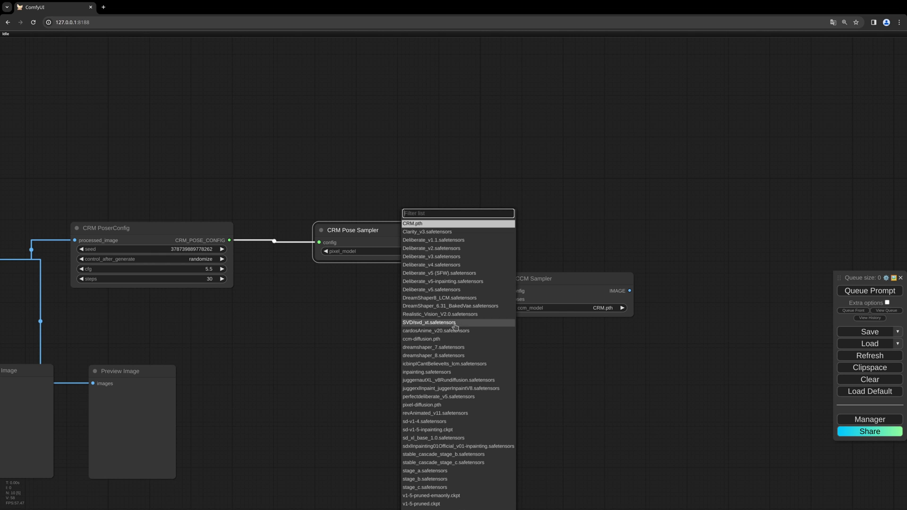
click(421, 405)
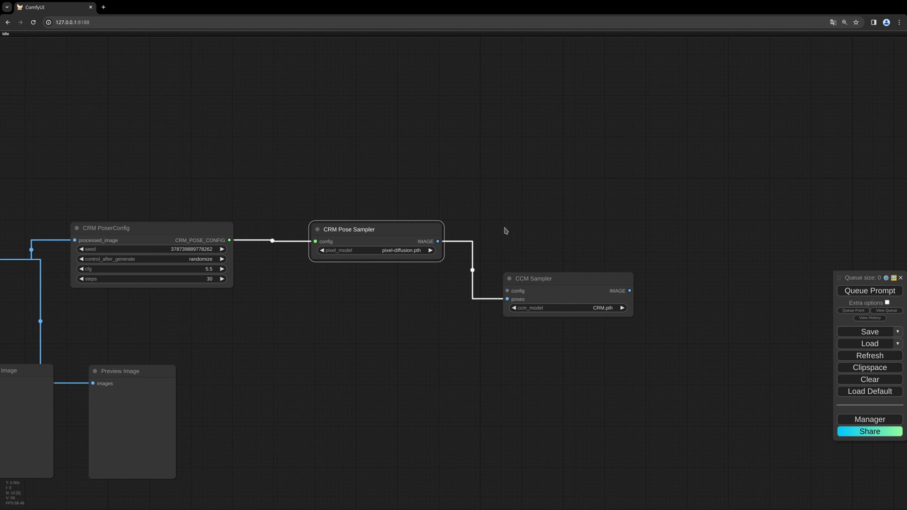
mouse_move(558, 308)
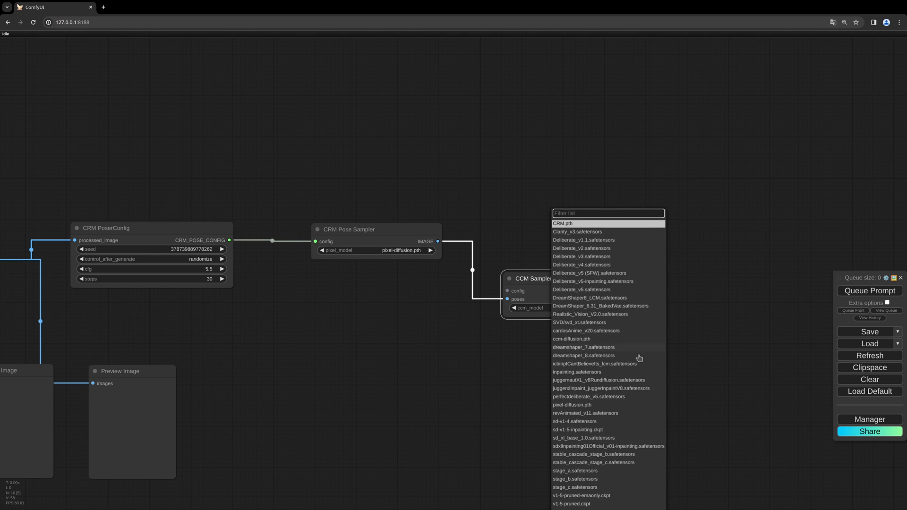
click(570, 339)
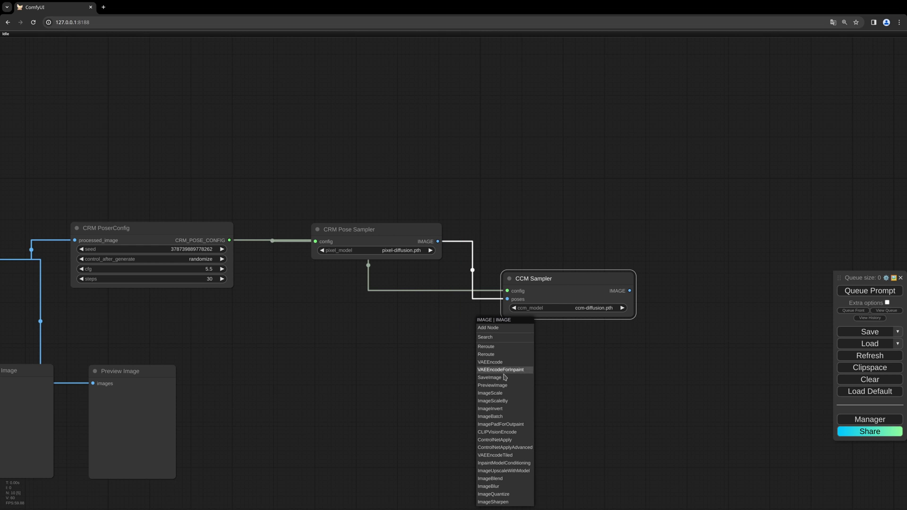
mouse_move(490, 417)
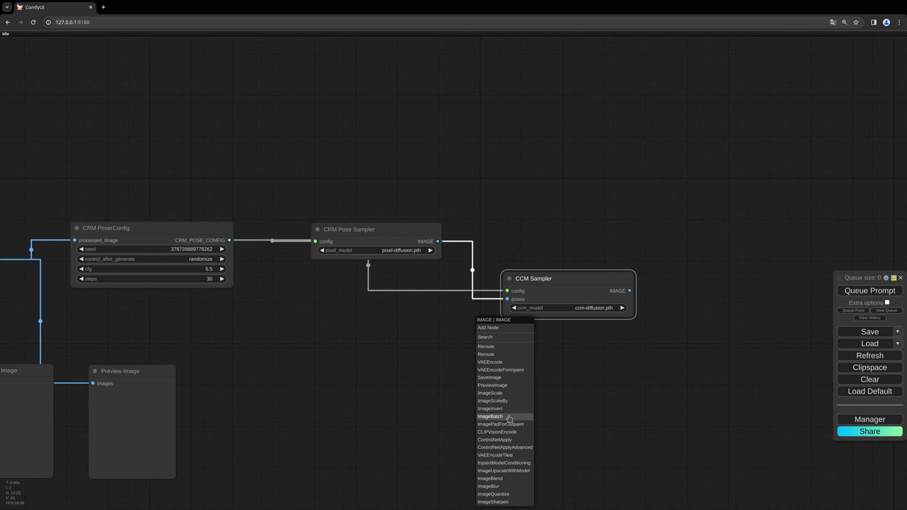
Step: Attach Preview Image nodes to the CRM Pose Sampler and CCM Sampler image outputs
click(493, 385)
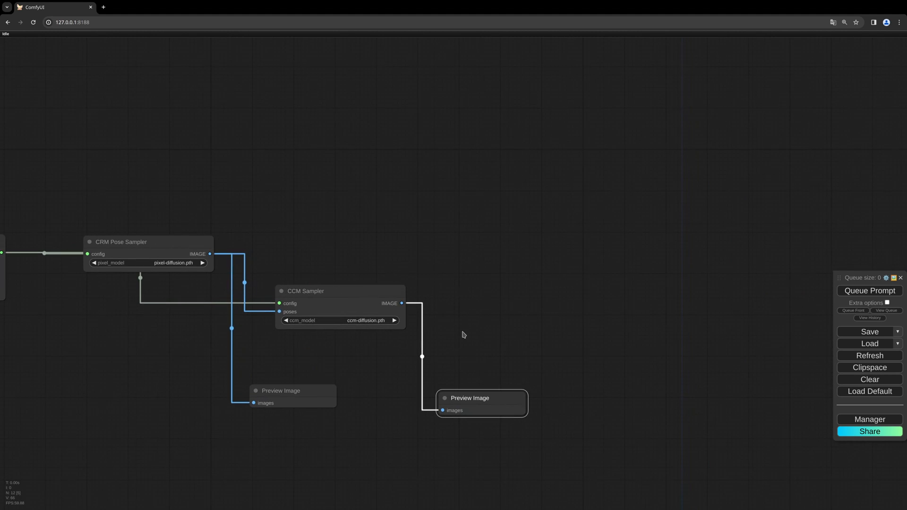
mouse_move(401, 303)
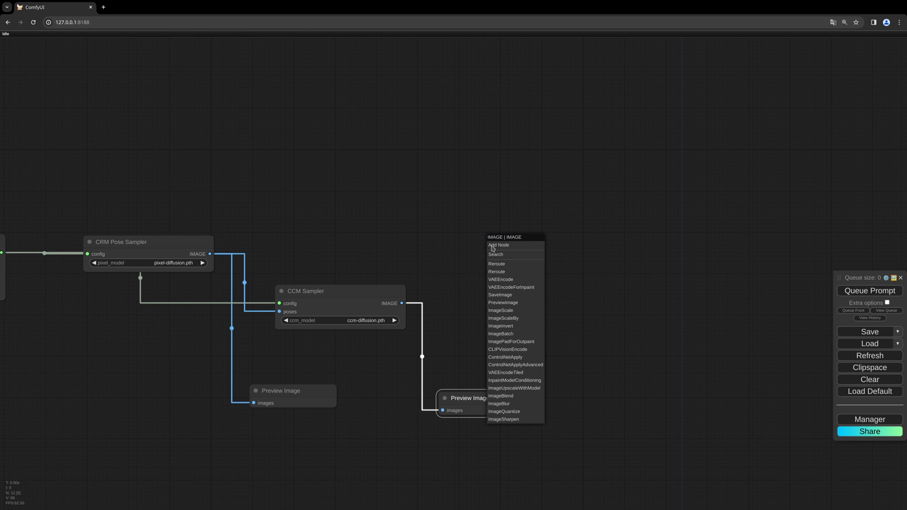
Step: Add a CRM Modeler (Cuda only) fed by a CRM Model Loader set to CRM.pth and the sampler output
click(495, 254)
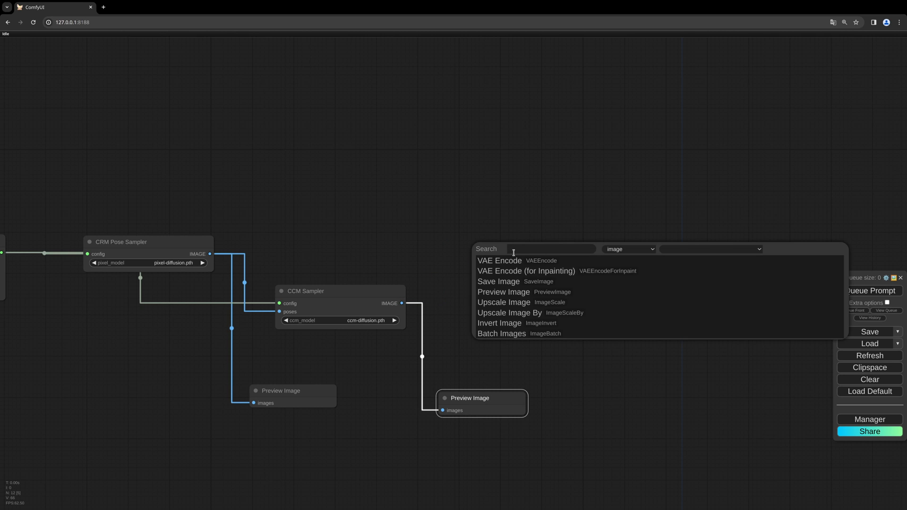
text(crm)
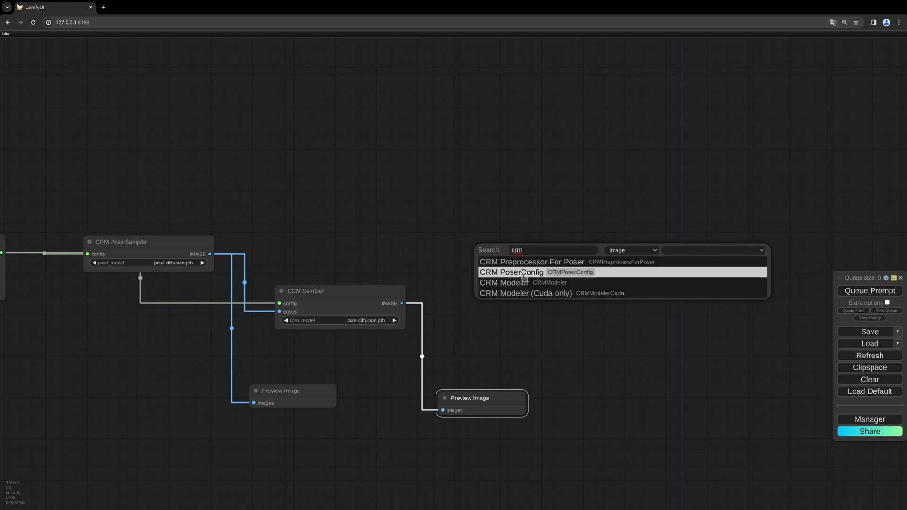
click(525, 293)
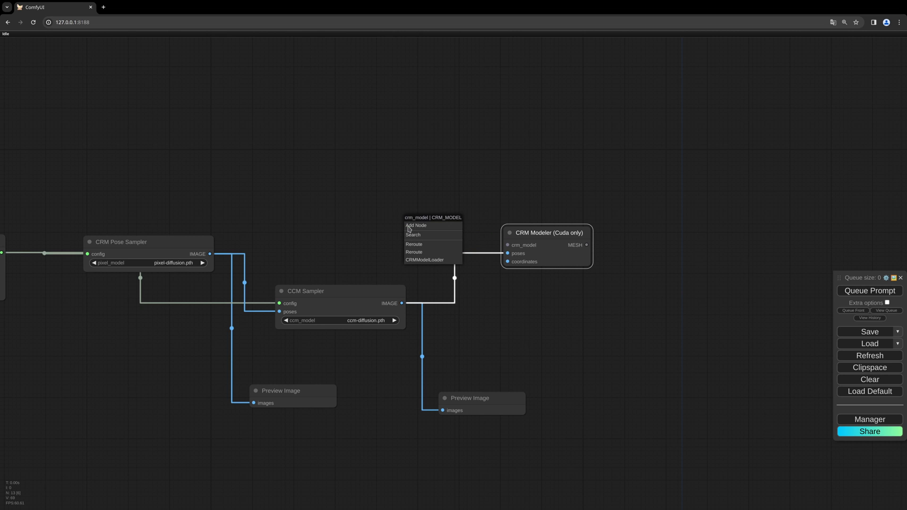
click(424, 259)
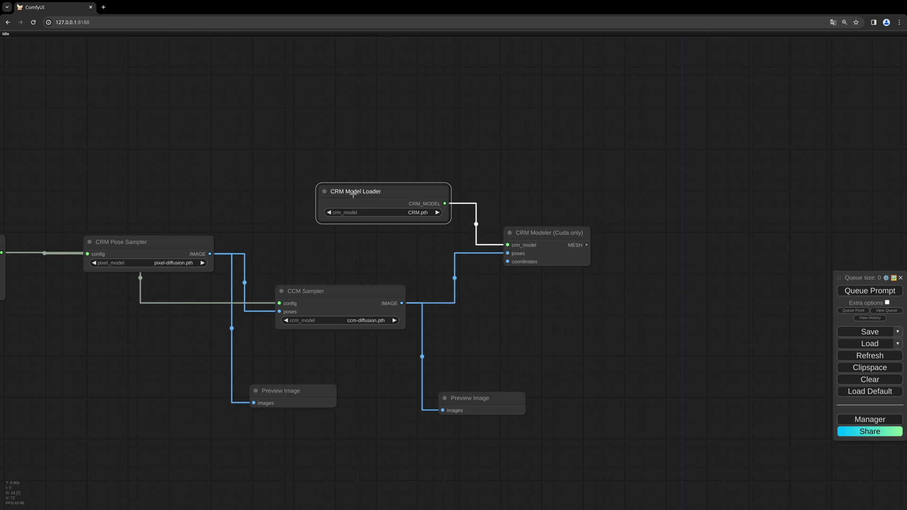
drag(356, 191, 326, 179)
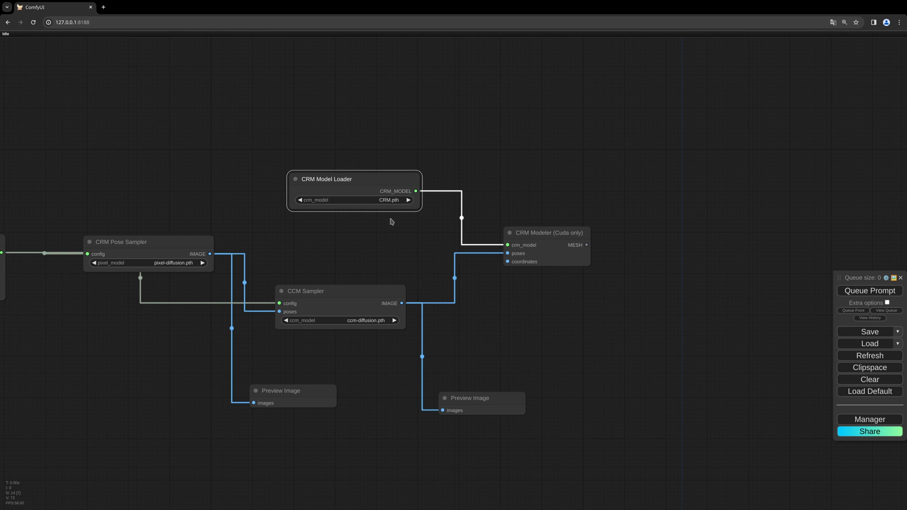
drag(355, 178, 327, 167)
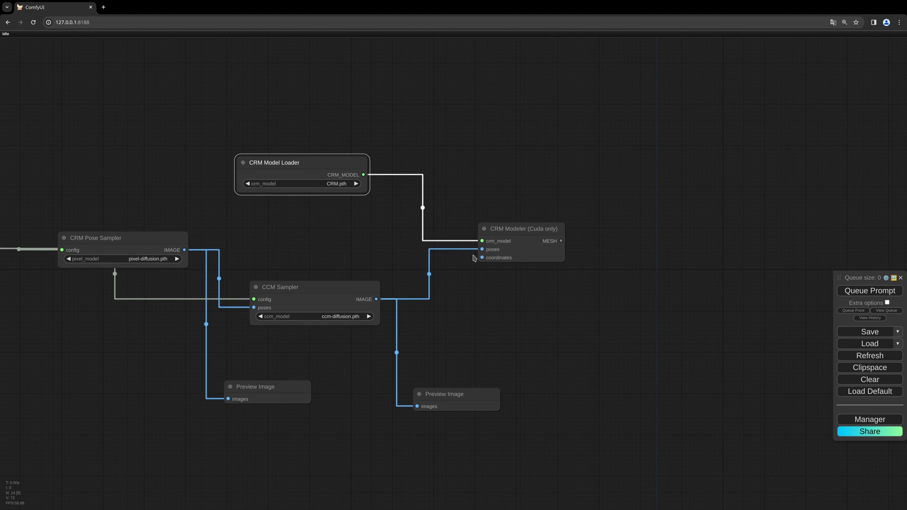
mouse_move(473, 260)
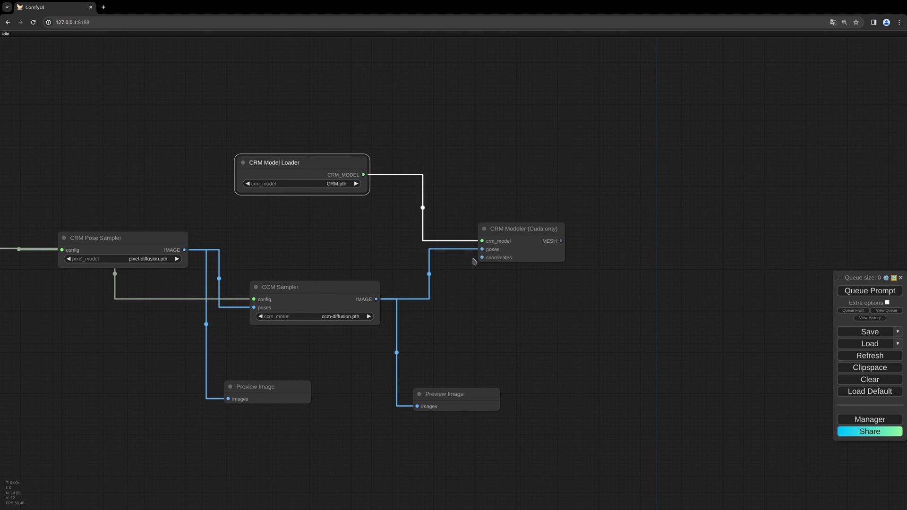
mouse_move(481, 248)
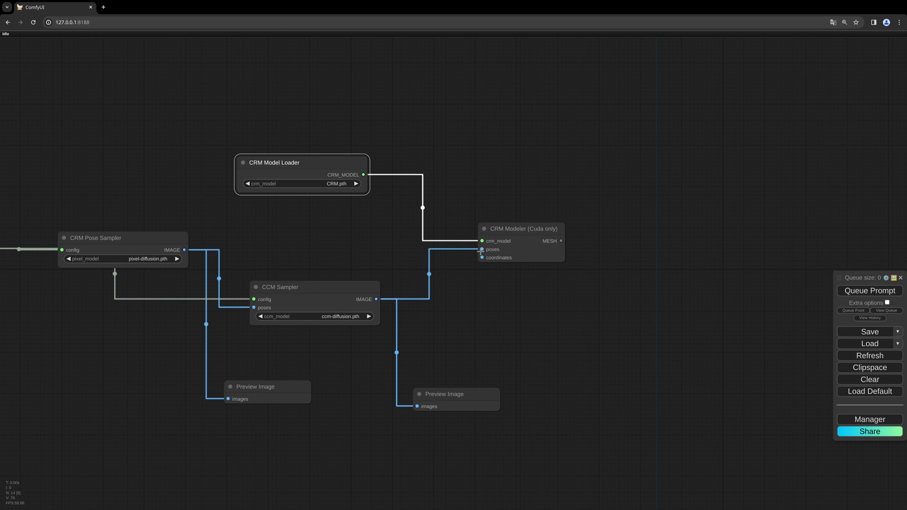
click(314, 287)
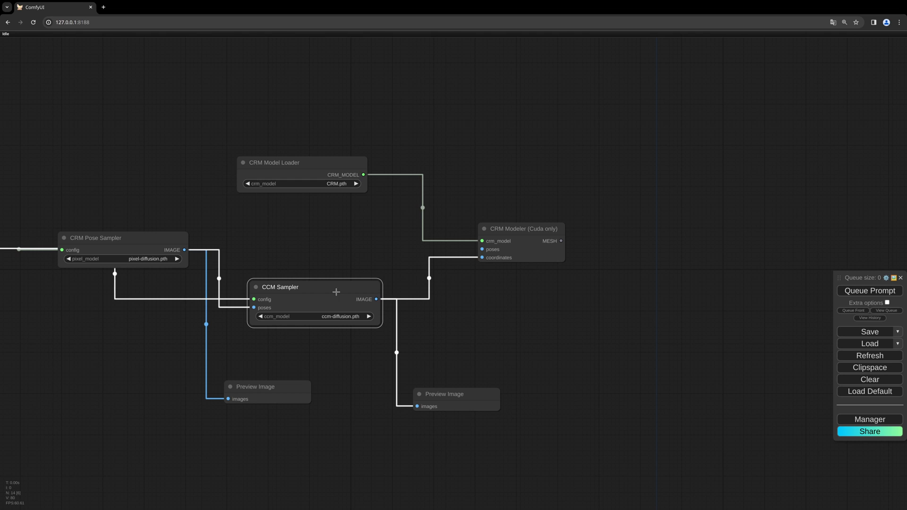
mouse_move(362, 301)
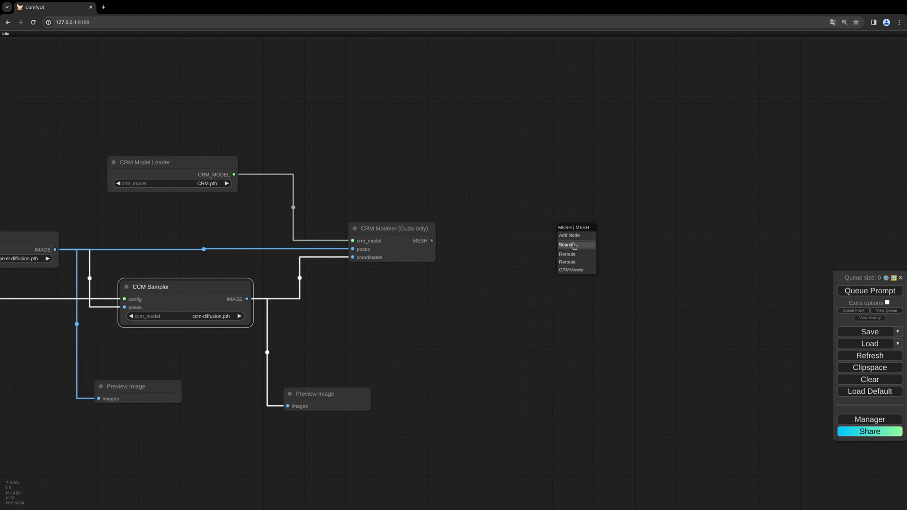
Step: Wire a CRM Viewer to the CRM Modeler's mesh output
click(570, 269)
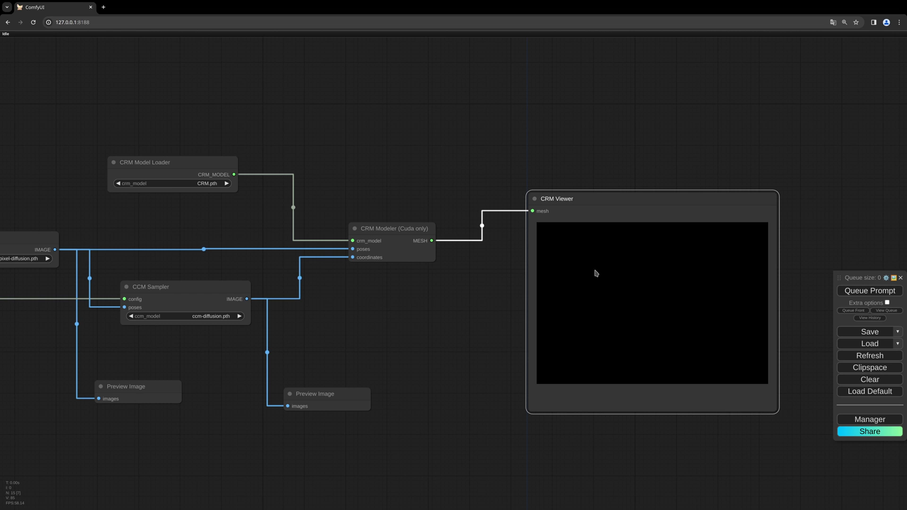
mouse_move(646, 351)
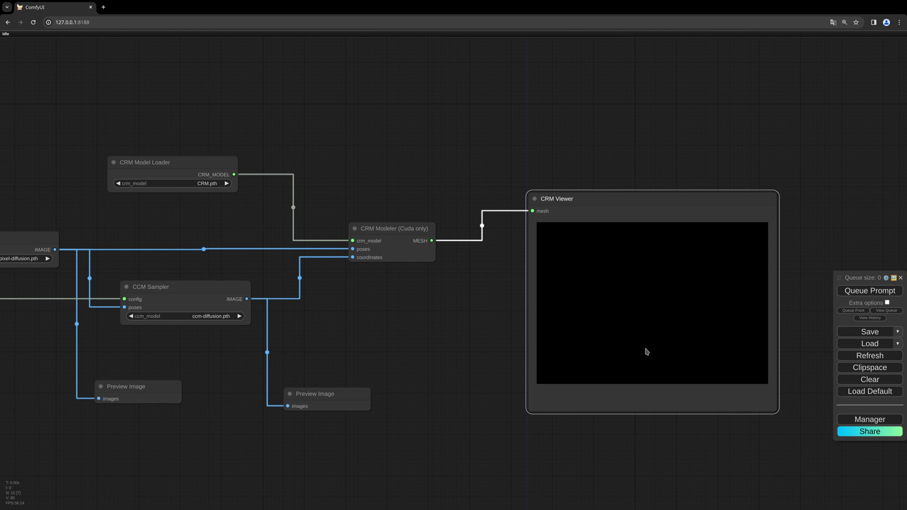
mouse_move(630, 345)
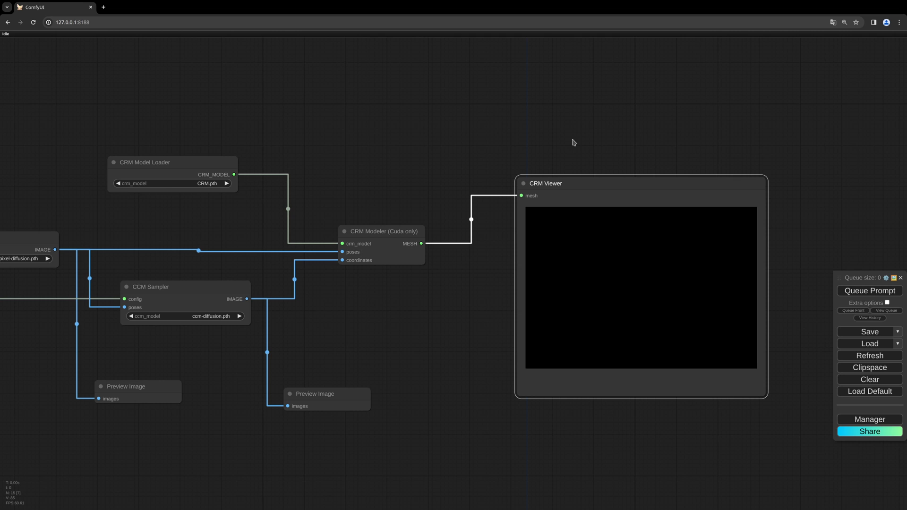
mouse_move(580, 161)
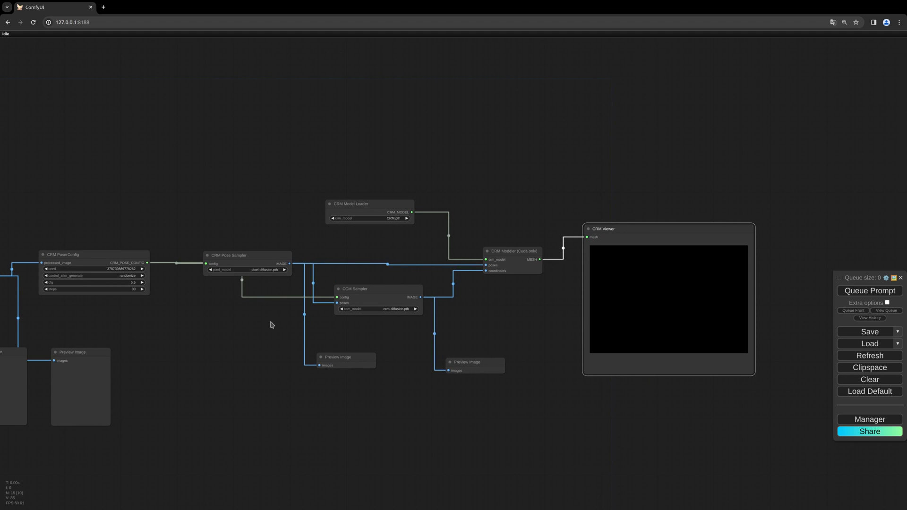
mouse_move(773, 297)
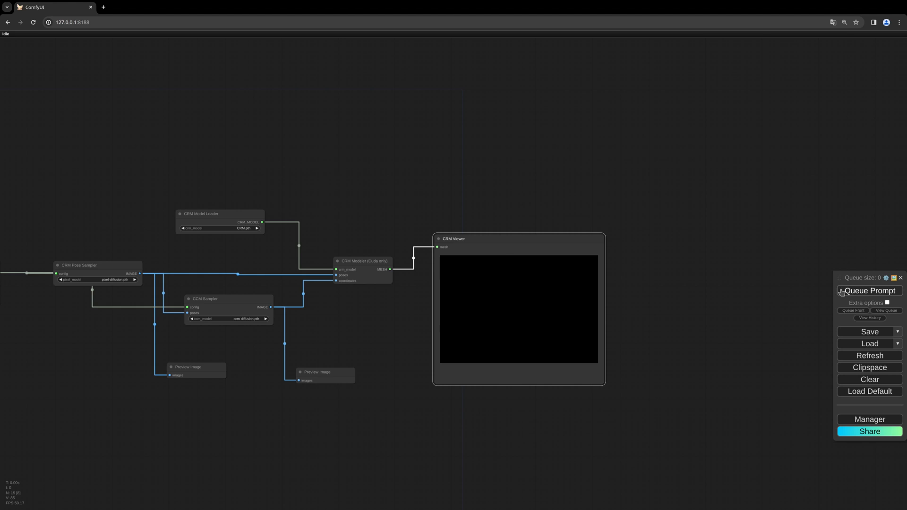
Step: Queue the prompt so the CRM Viewer renders the 3D wizard mesh
click(869, 290)
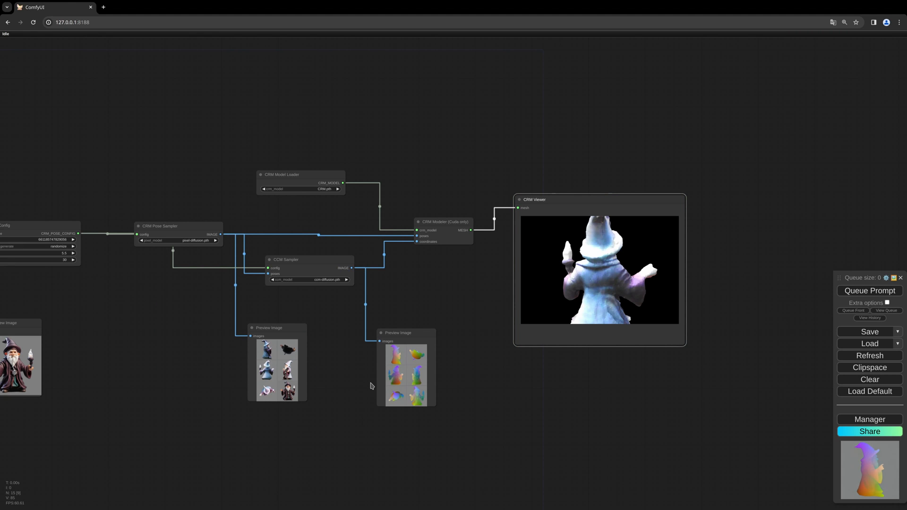
mouse_move(455, 375)
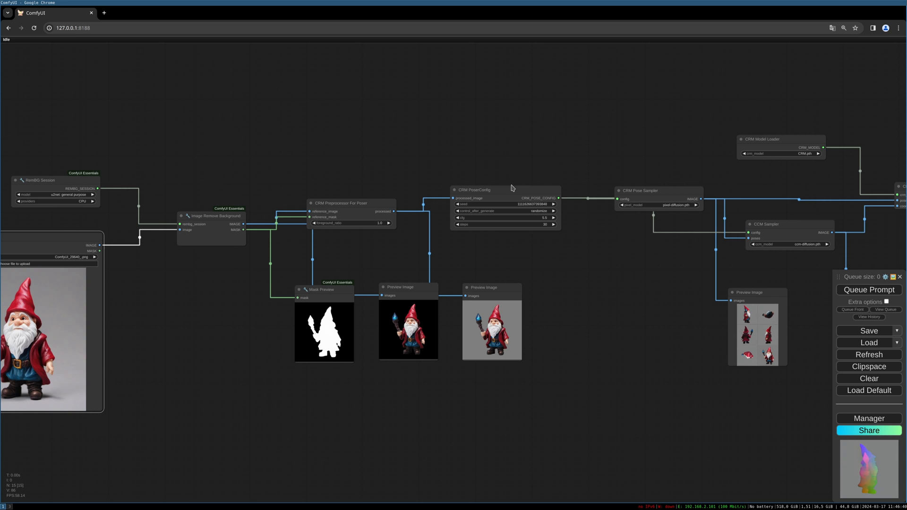
mouse_move(546, 169)
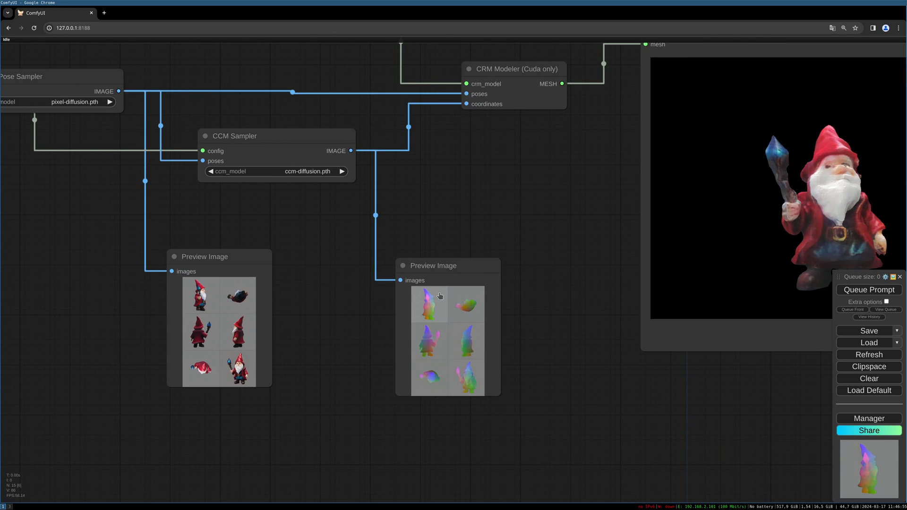
mouse_move(511, 329)
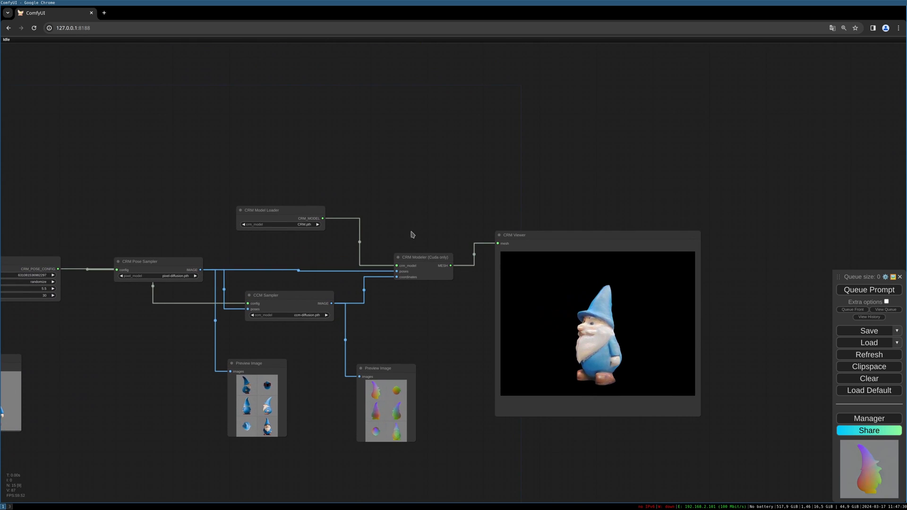
mouse_move(403, 223)
text(crm)
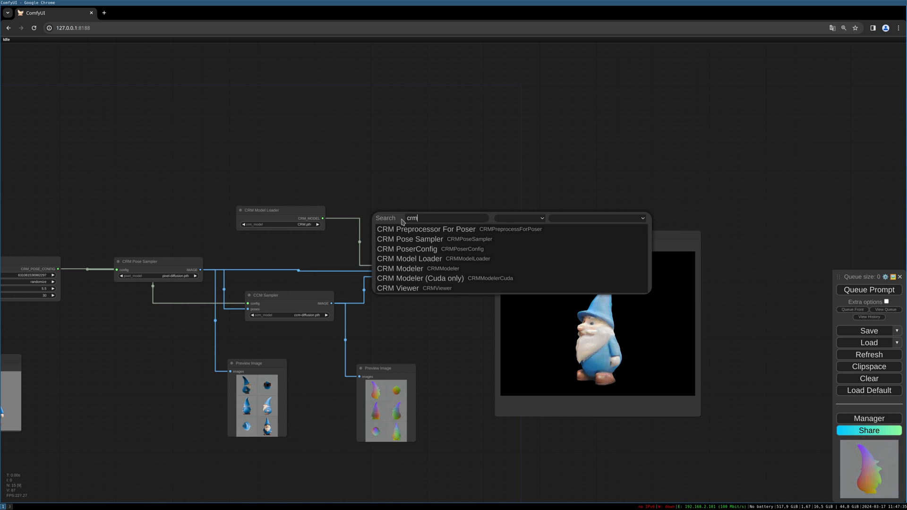
mouse_move(423, 269)
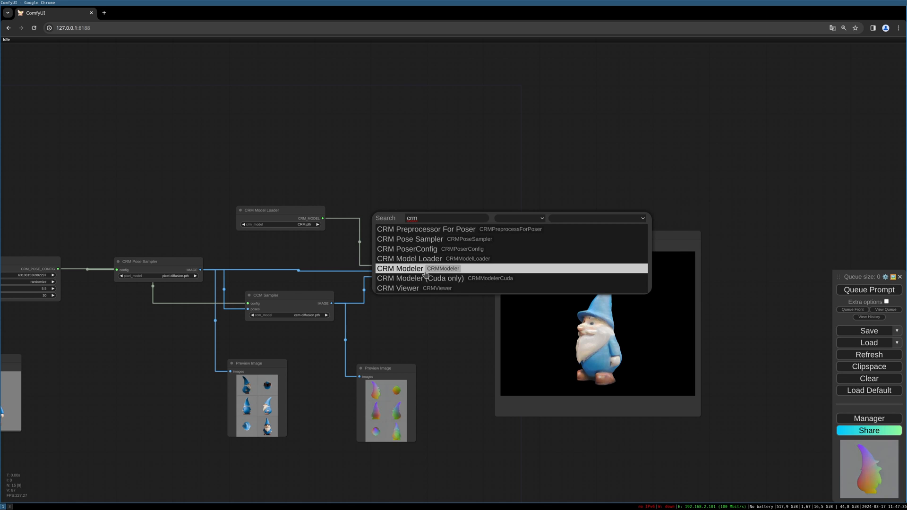
Step: Add the plain (CPU) CRM Modeler node to replace the Cuda-only modeler
click(400, 268)
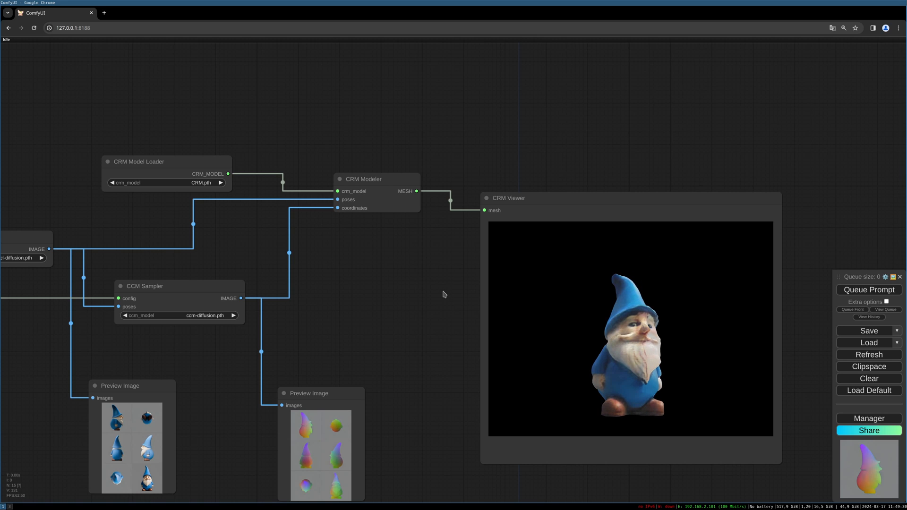
mouse_move(411, 284)
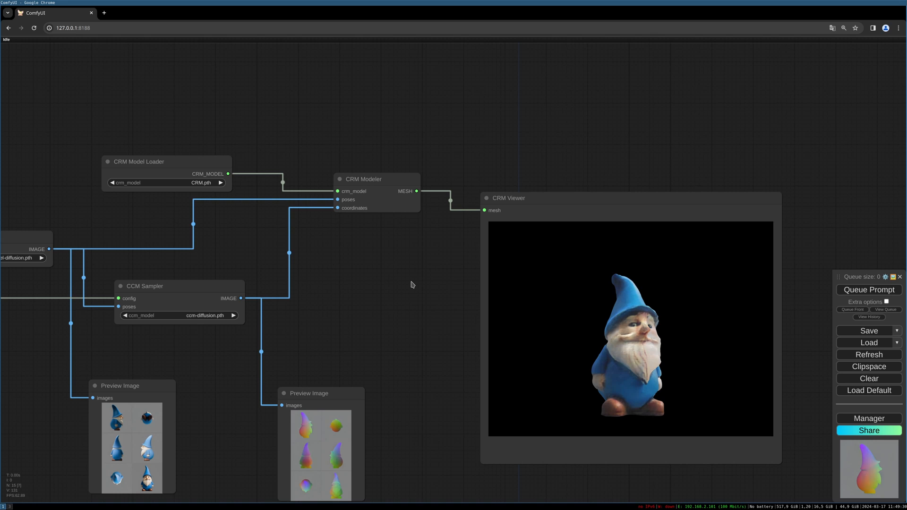
mouse_move(397, 295)
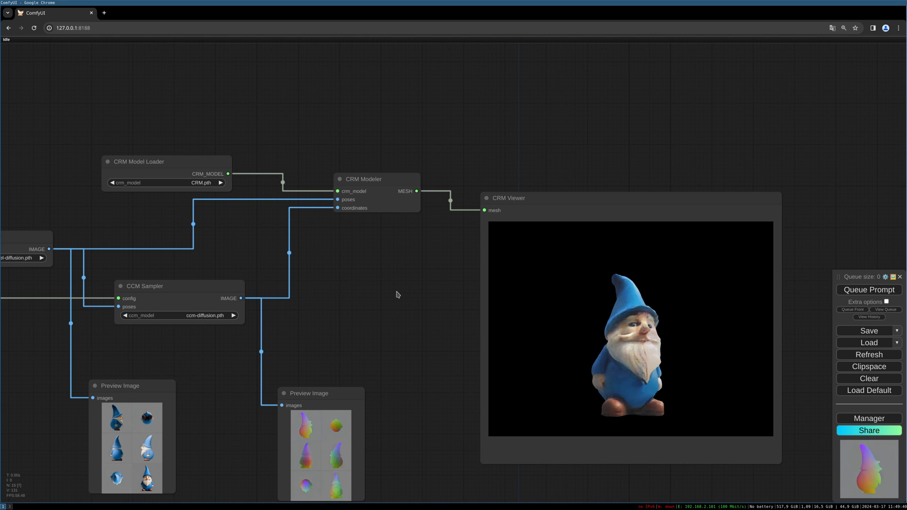
mouse_move(379, 305)
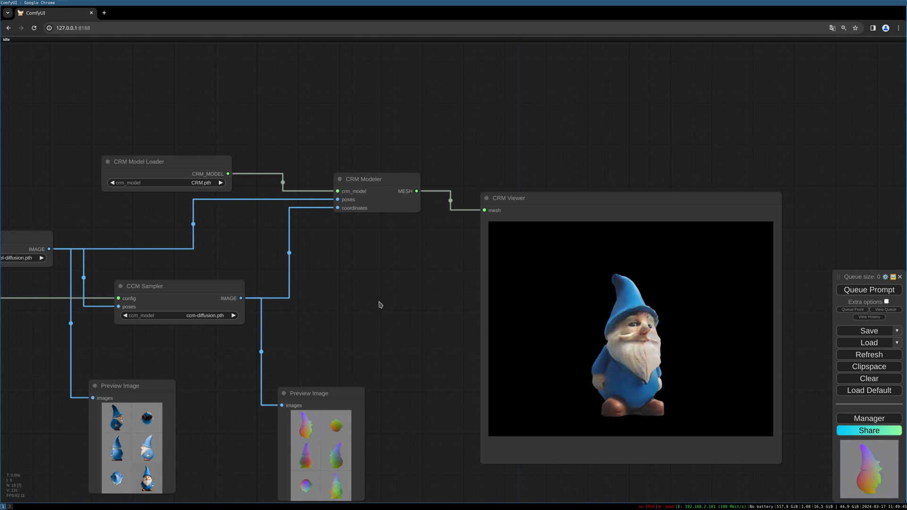